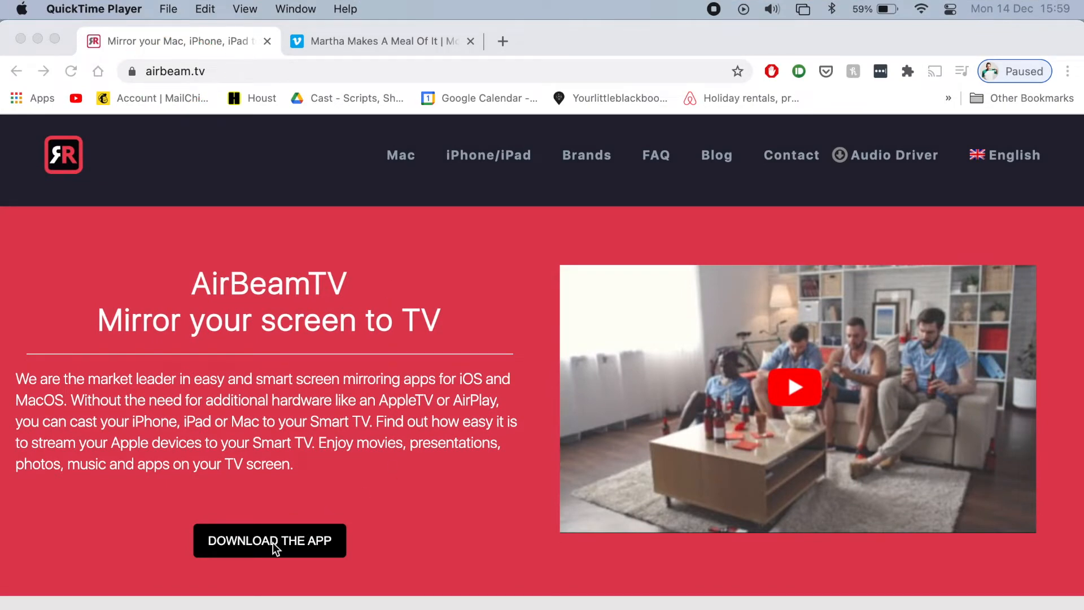
Scroll to 'Choose your brand' and select the LG tile to reach the Mirror for LG TV page
{"action": "scroll", "scroll_direction": "down", "scroll_amount": 3}
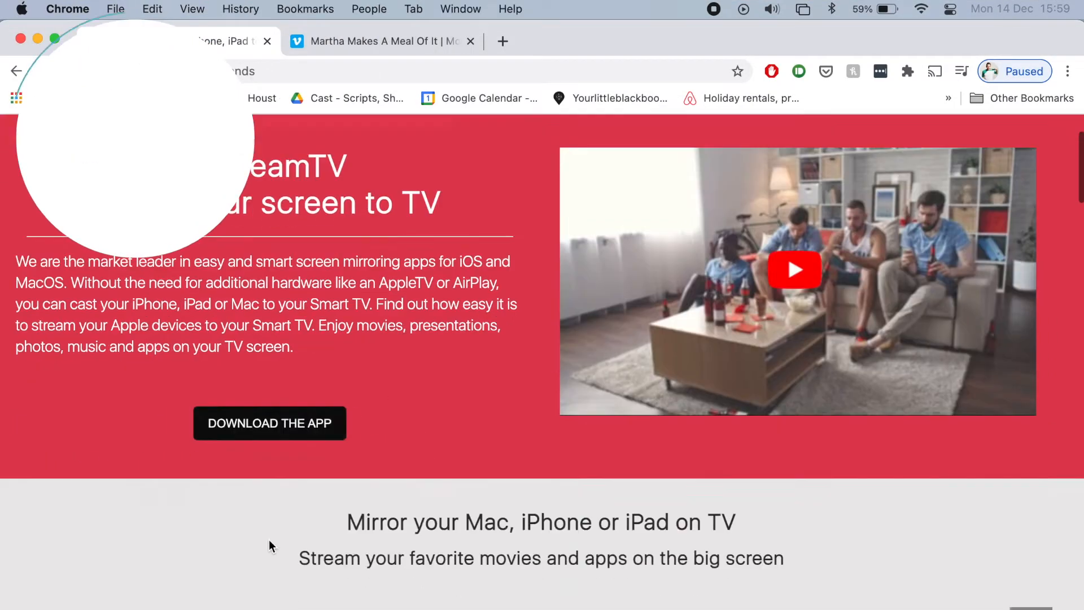
{"action": "scroll", "scroll_direction": "down", "scroll_amount": 3}
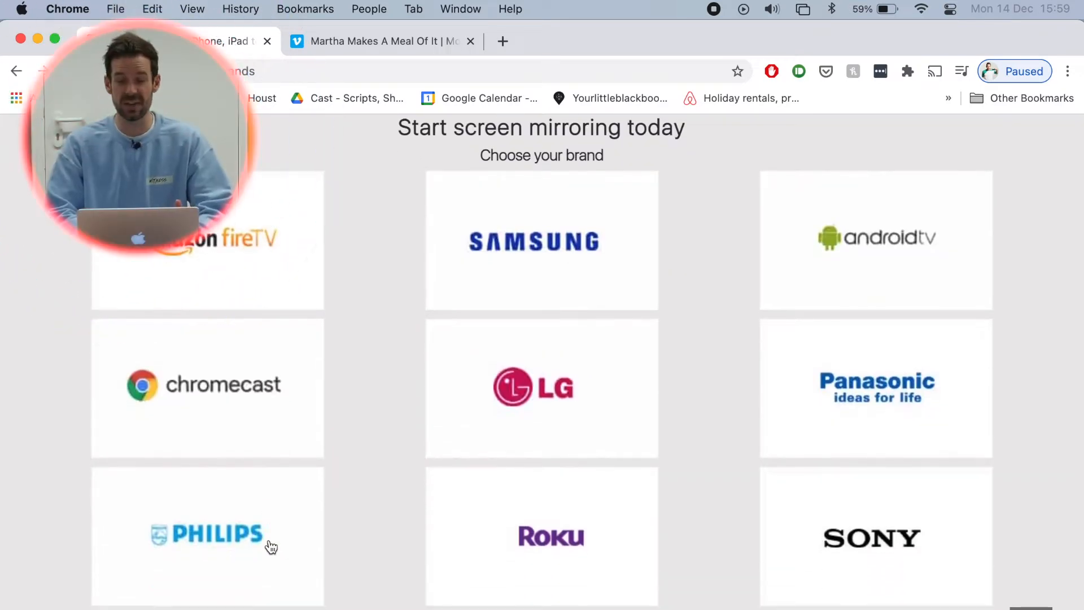
{"action": "mouse_move", "coordinate": [525, 393]}
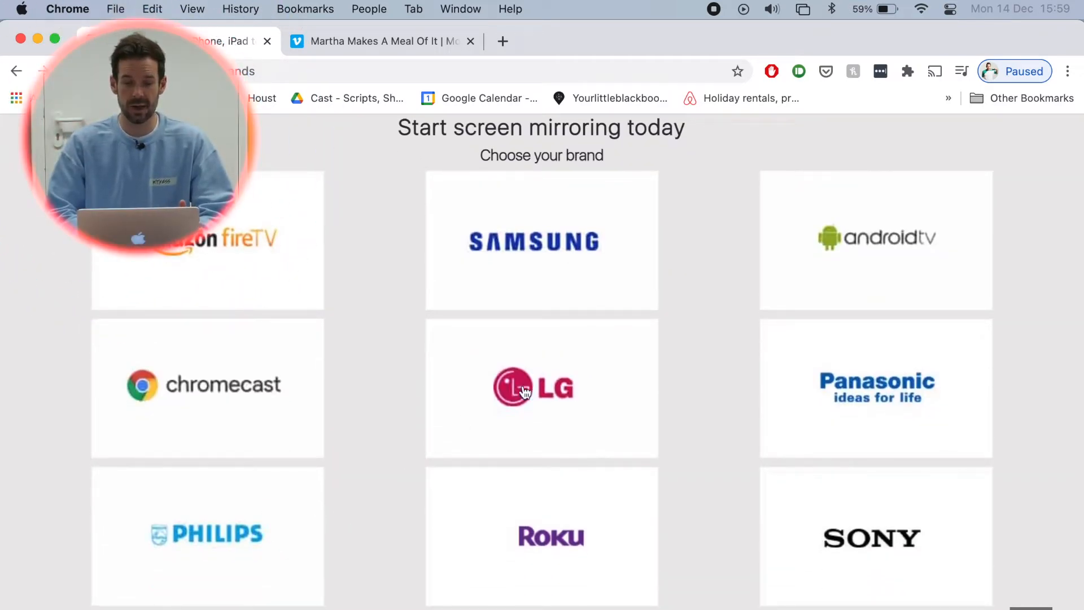
{"action": "left_click", "coordinate": [532, 387]}
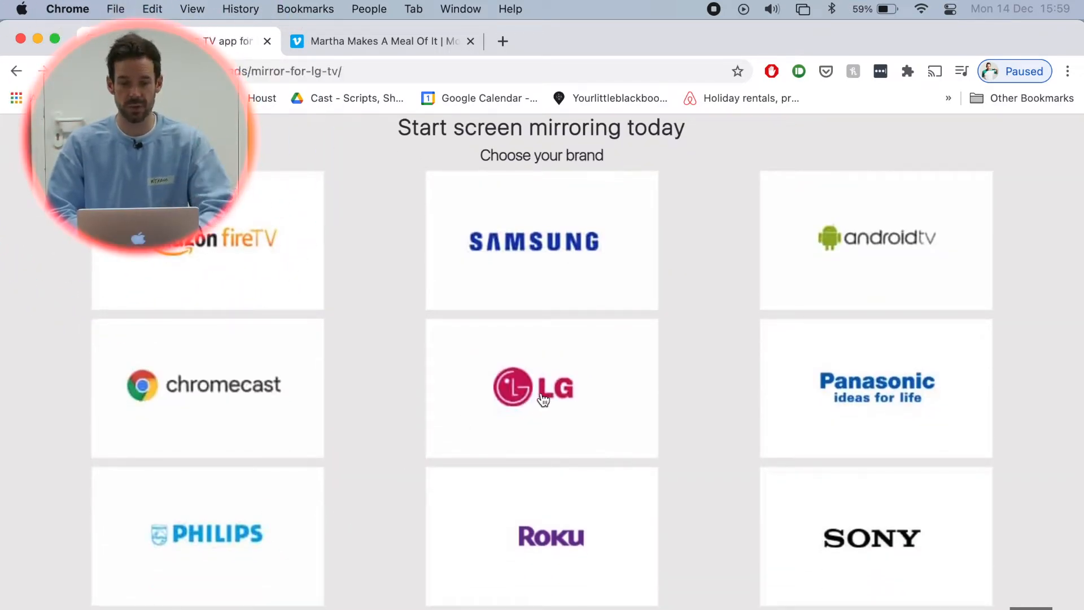
{"action": "left_click", "coordinate": [532, 388]}
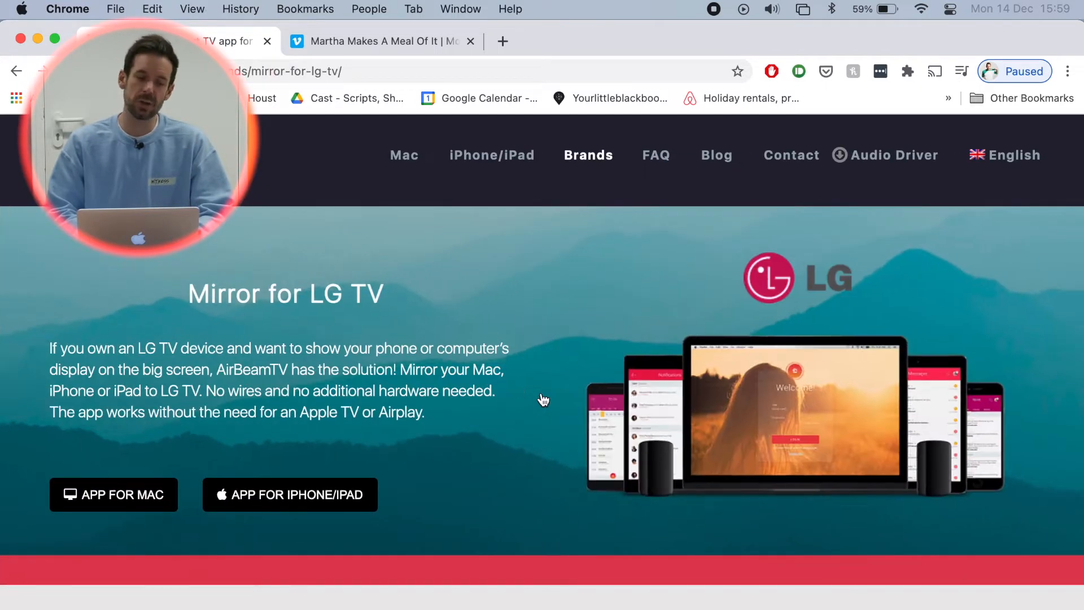
{"action": "mouse_move", "coordinate": [114, 494]}
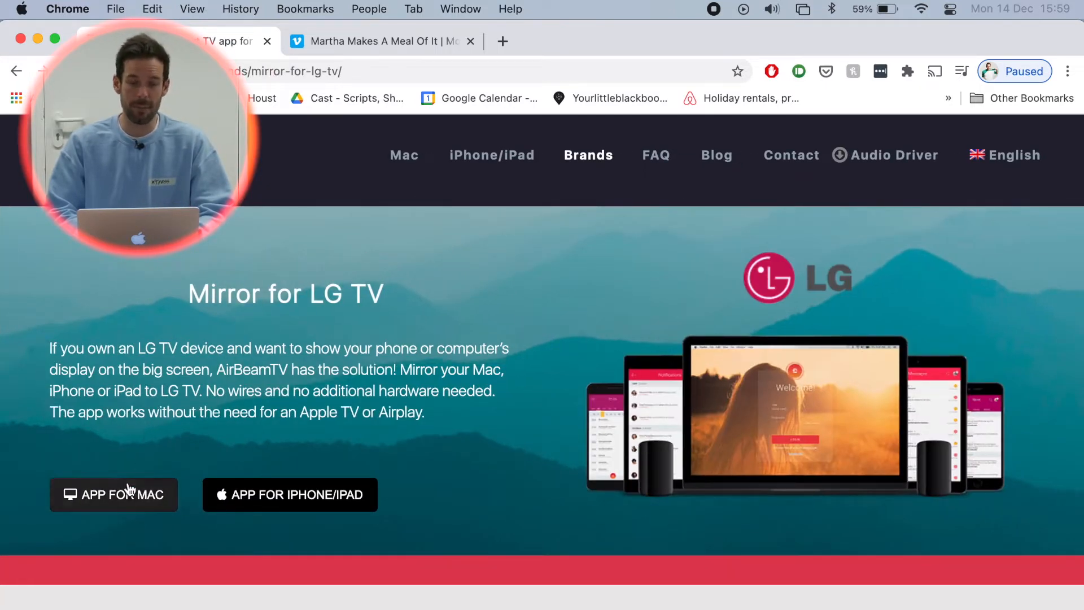
From 'App for Mac', download the trial and save MirrorLGTV.dmg to the Desktop
{"action": "left_click", "coordinate": [113, 494]}
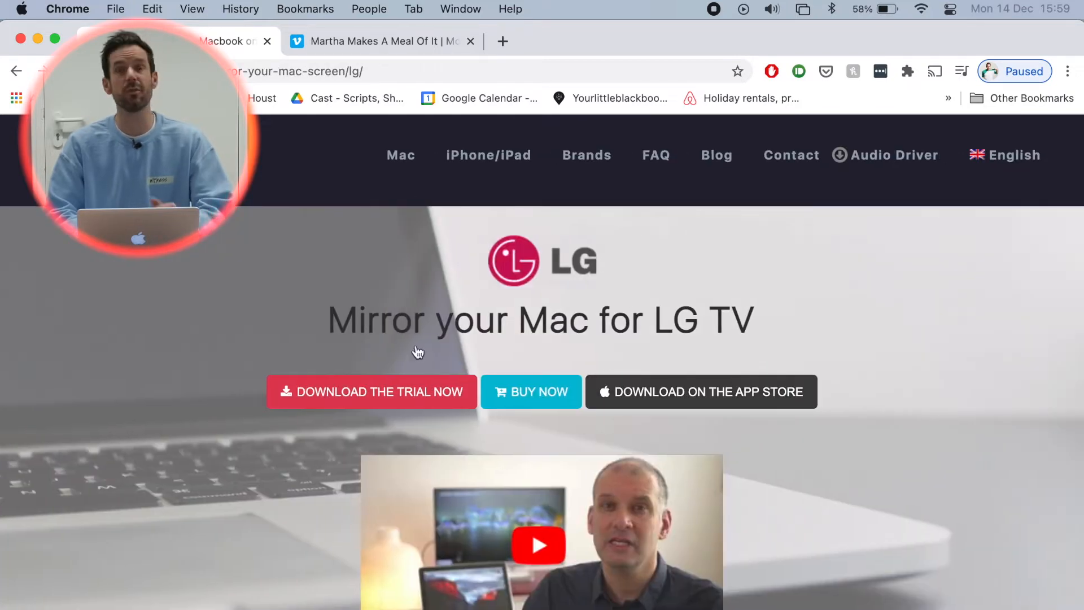
{"action": "mouse_move", "coordinate": [337, 391]}
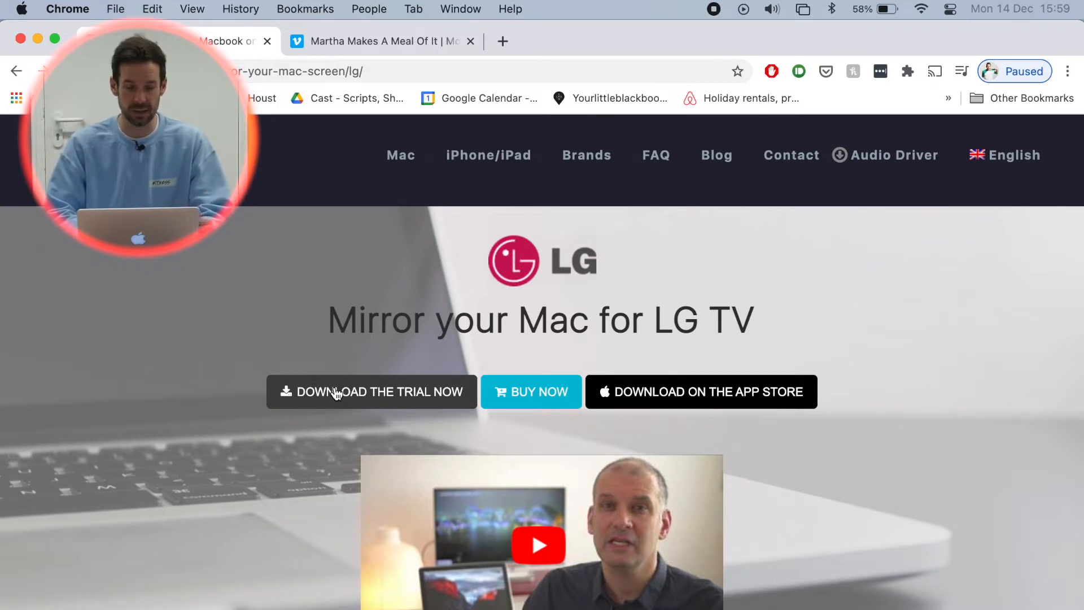
{"action": "scroll", "scroll_direction": "up", "scroll_amount": 3}
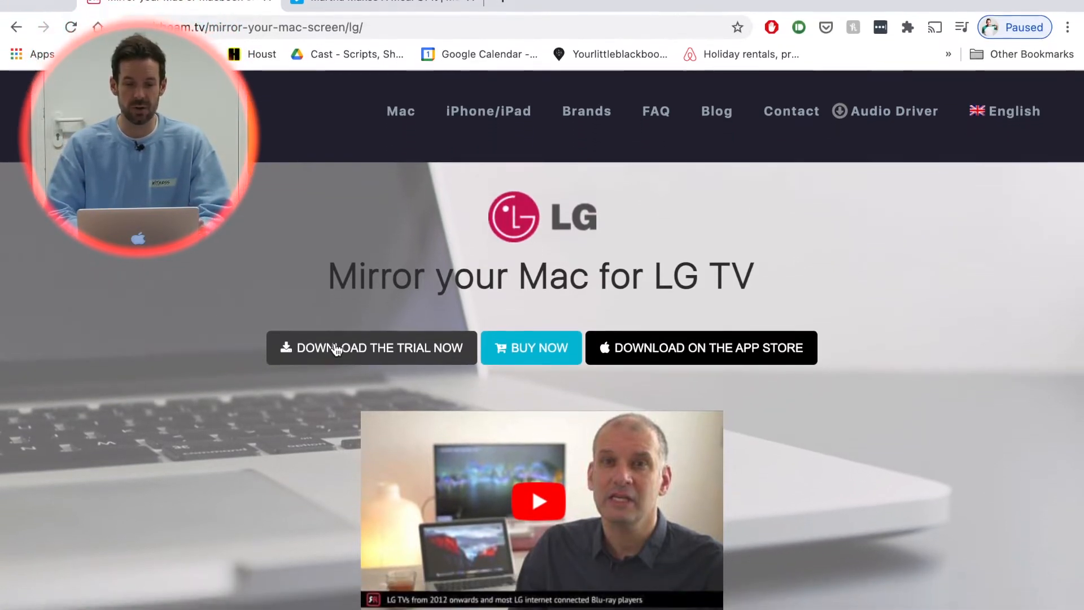
{"action": "scroll", "scroll_direction": "up", "scroll_amount": 3}
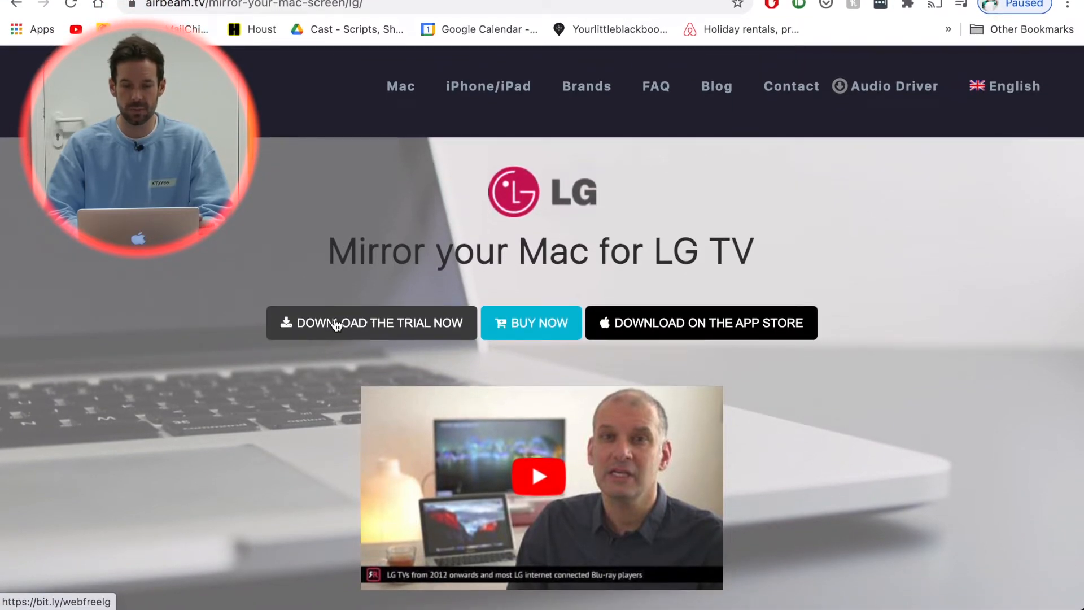
{"action": "left_click", "coordinate": [371, 322]}
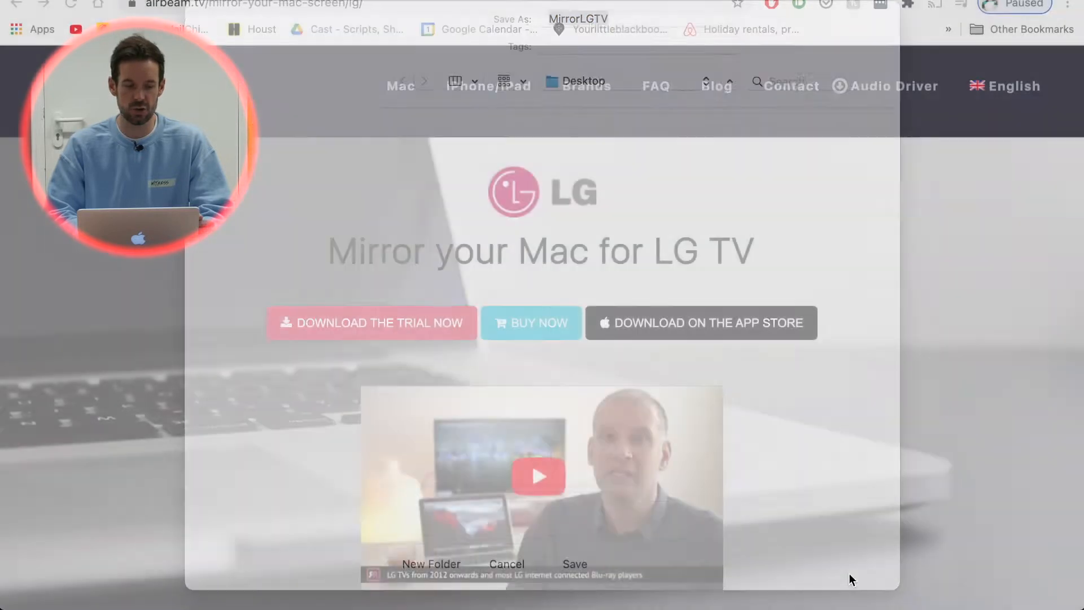
{"action": "left_click", "coordinate": [574, 564]}
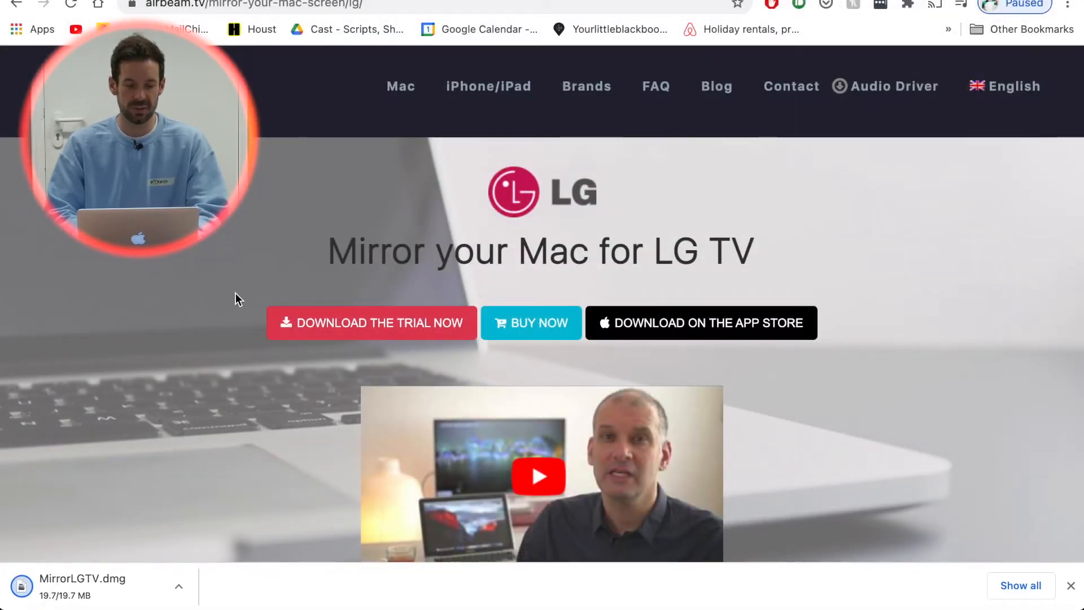
{"action": "mouse_move", "coordinate": [178, 512]}
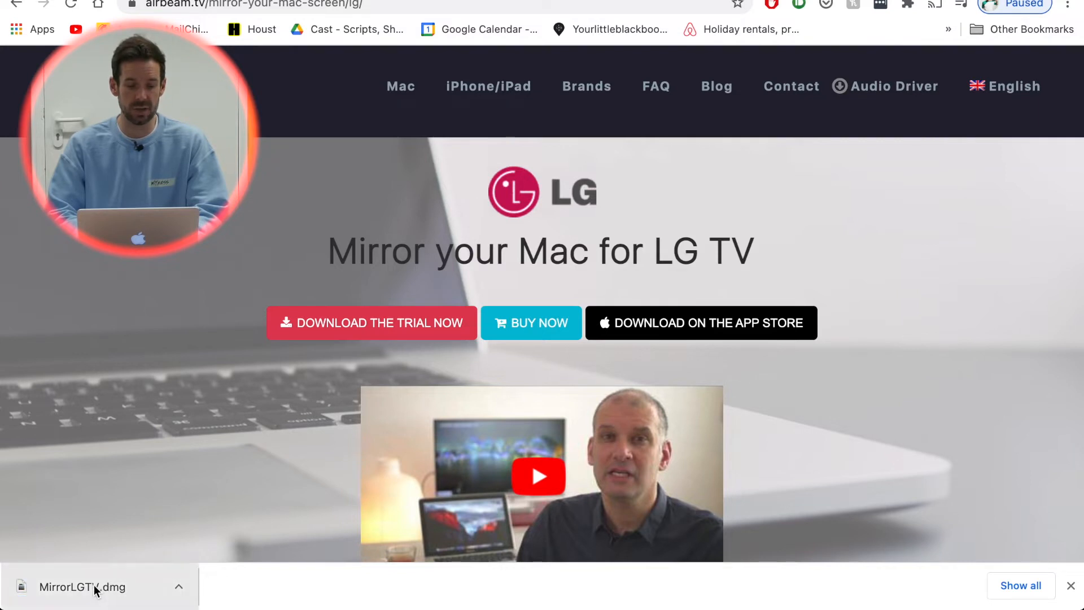
Open MirrorLGTV.dmg from Chrome's download bar
{"action": "left_click", "coordinate": [81, 586]}
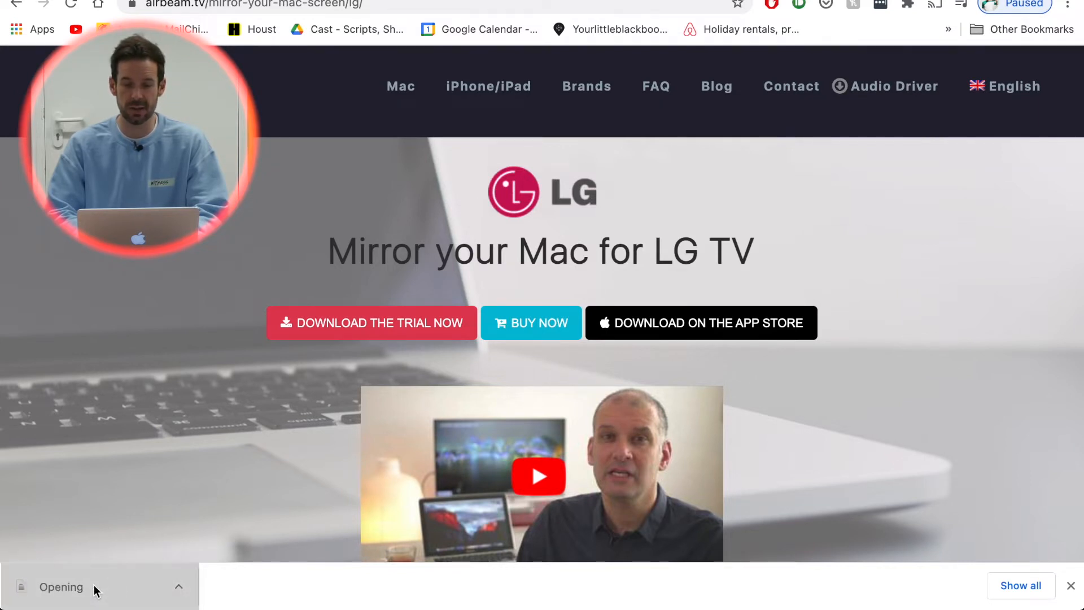